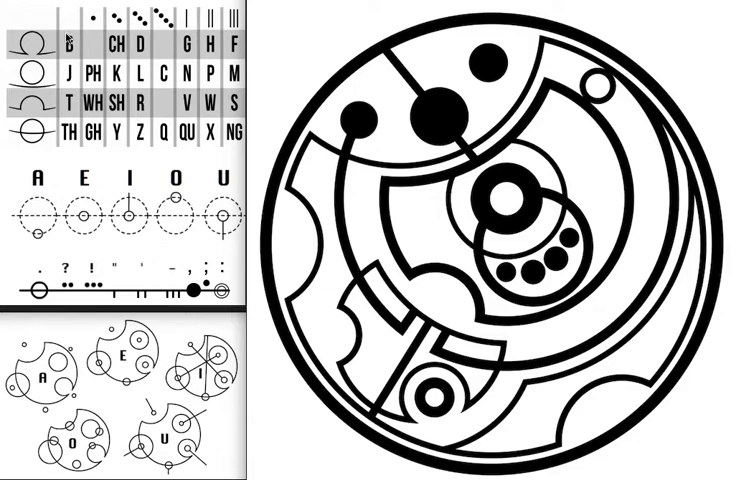
{"action": "mouse_move", "coordinate": [22, 28]}
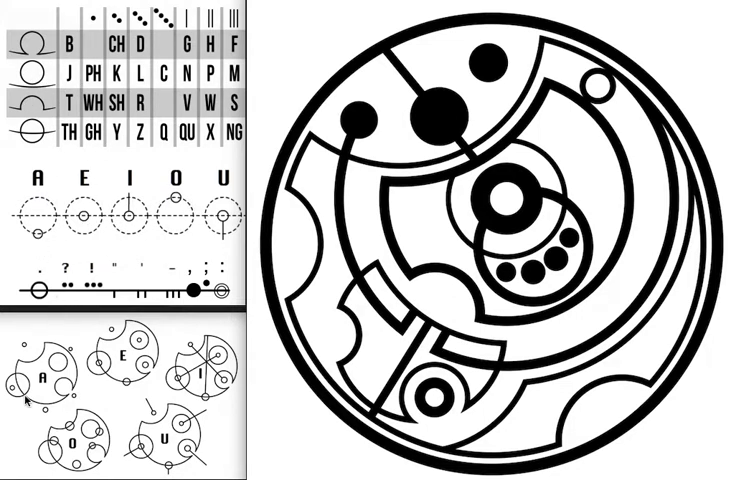
{"action": "mouse_move", "coordinate": [118, 395]}
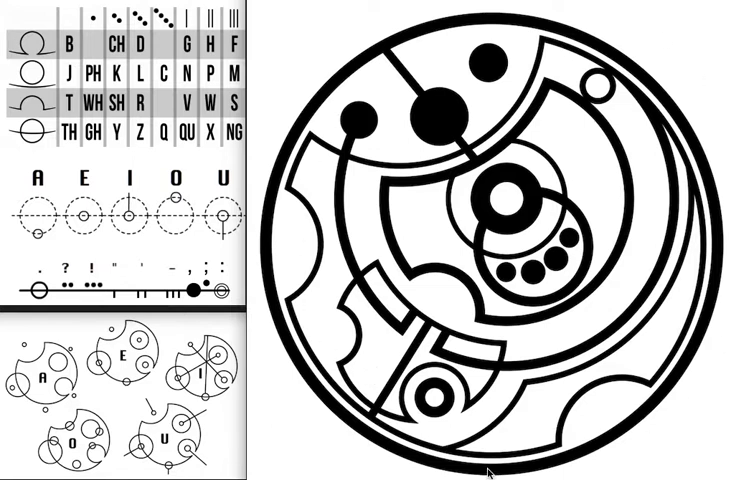
{"action": "mouse_move", "coordinate": [572, 66]}
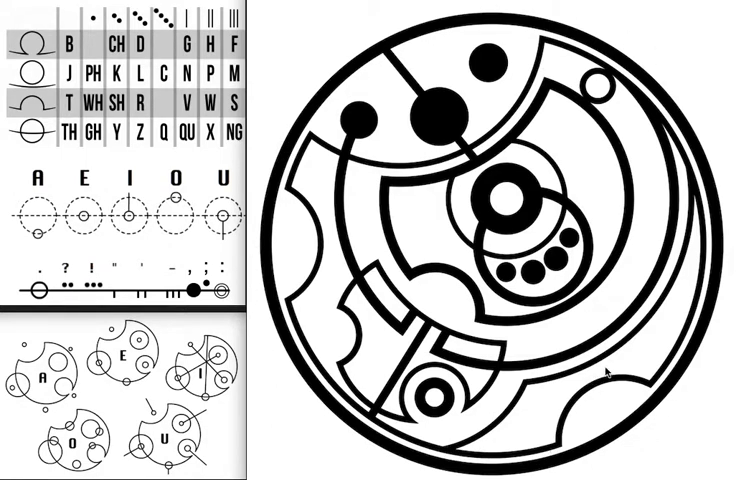
{"action": "mouse_move", "coordinate": [451, 178]}
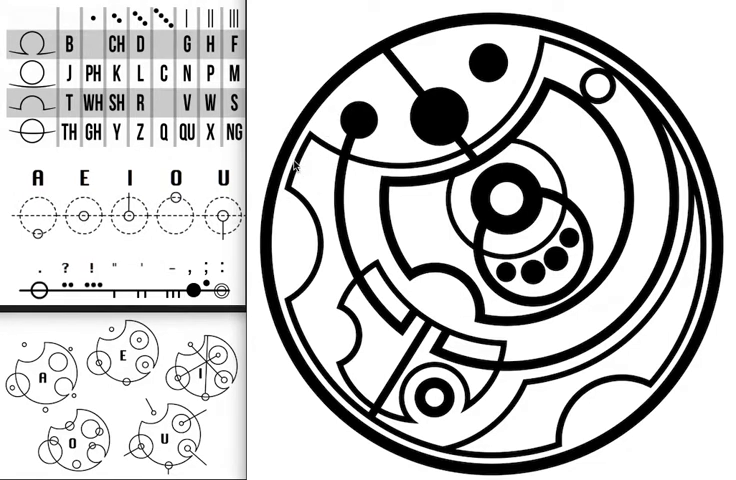
{"action": "mouse_move", "coordinate": [288, 183]}
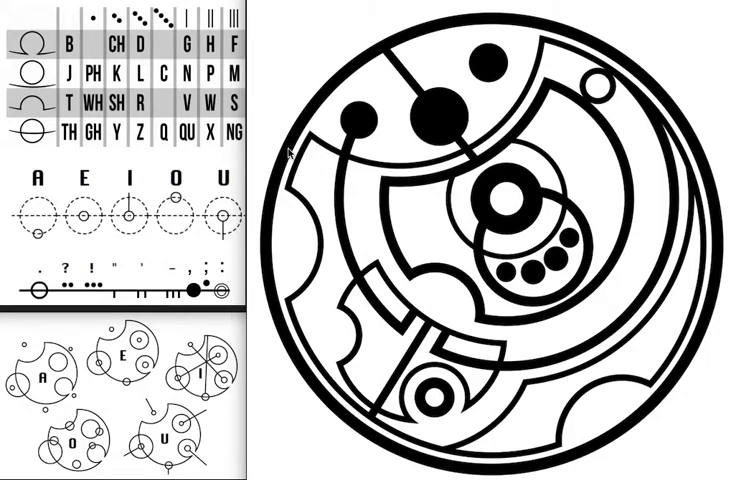
{"action": "mouse_move", "coordinate": [452, 123]}
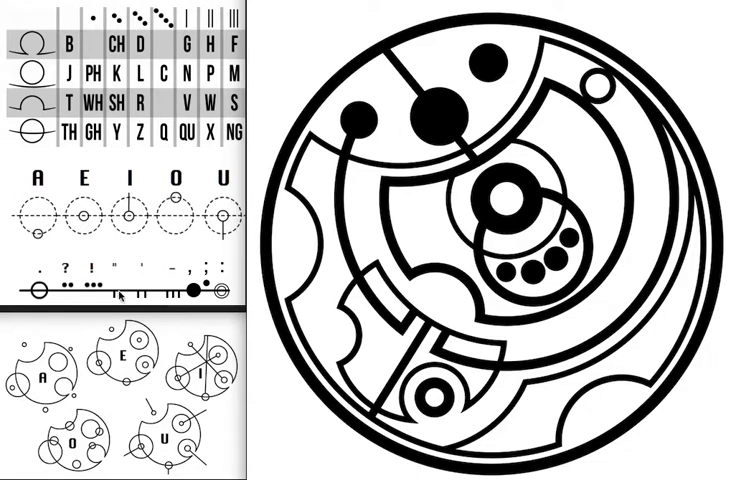
{"action": "mouse_move", "coordinate": [520, 473]}
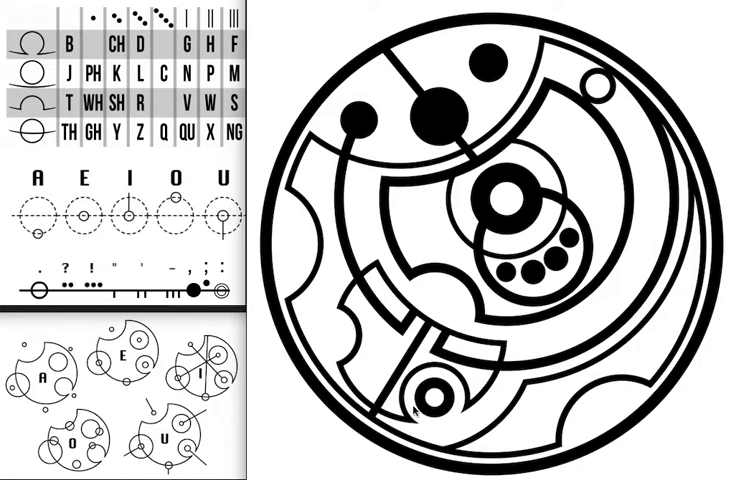
{"action": "mouse_move", "coordinate": [417, 409]}
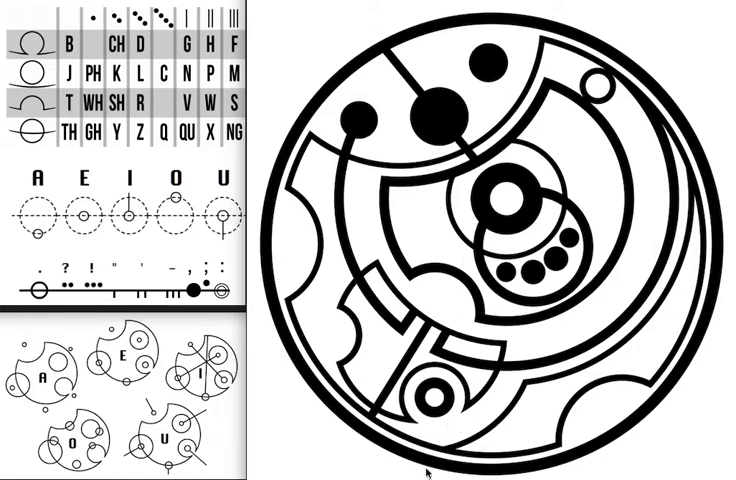
{"action": "mouse_move", "coordinate": [508, 342]}
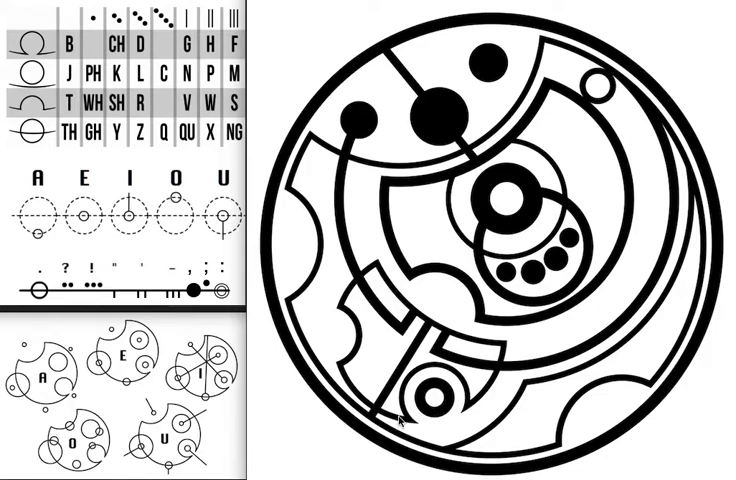
{"action": "mouse_move", "coordinate": [355, 321]}
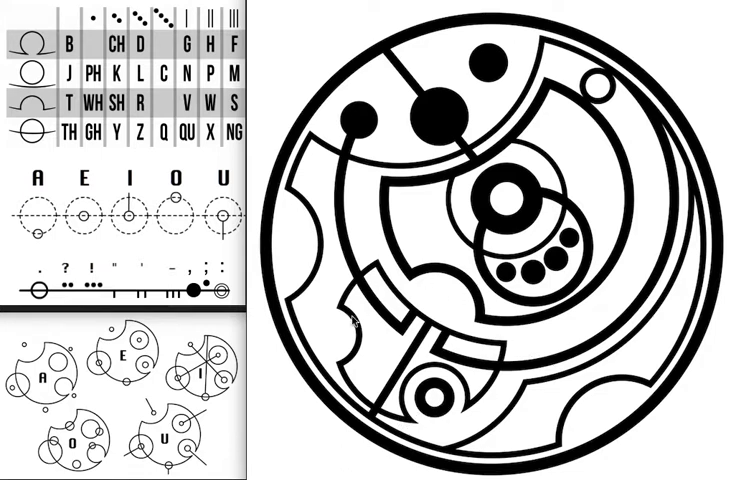
{"action": "mouse_move", "coordinate": [417, 434]}
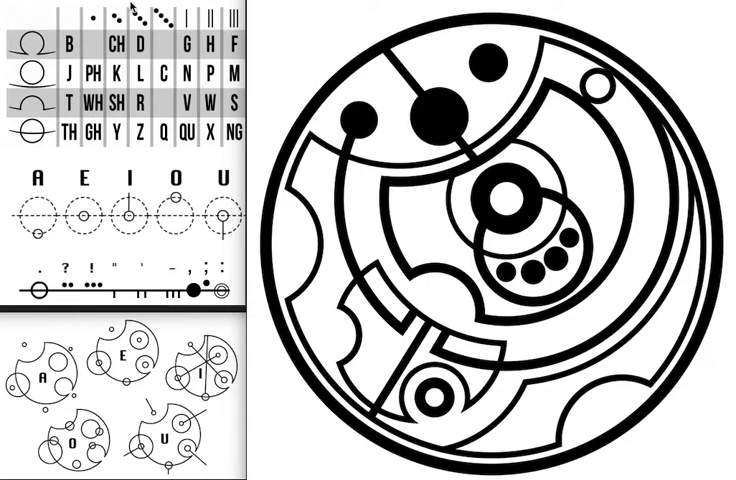
{"action": "mouse_move", "coordinate": [390, 412]}
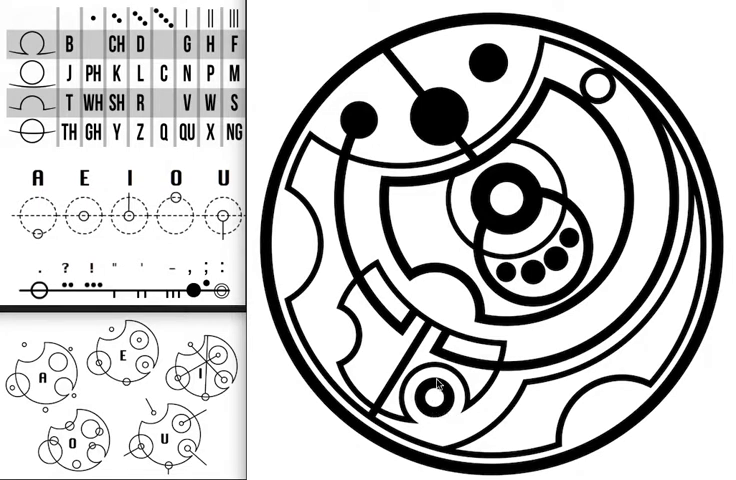
{"action": "mouse_move", "coordinate": [436, 385]}
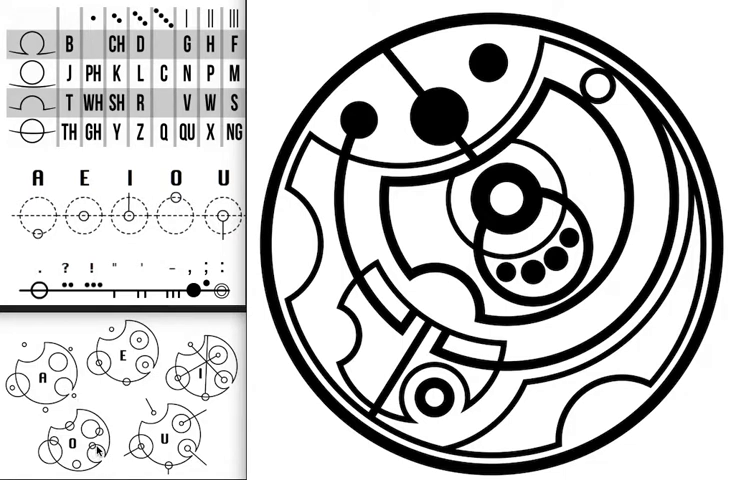
{"action": "mouse_move", "coordinate": [241, 459]}
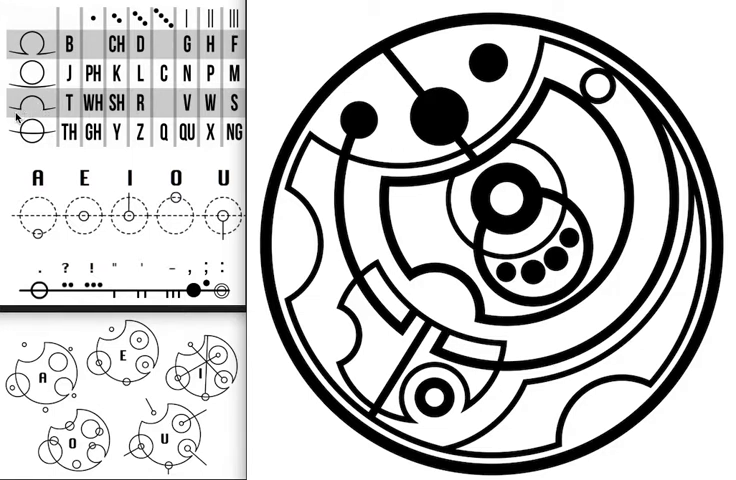
{"action": "mouse_move", "coordinate": [35, 115]}
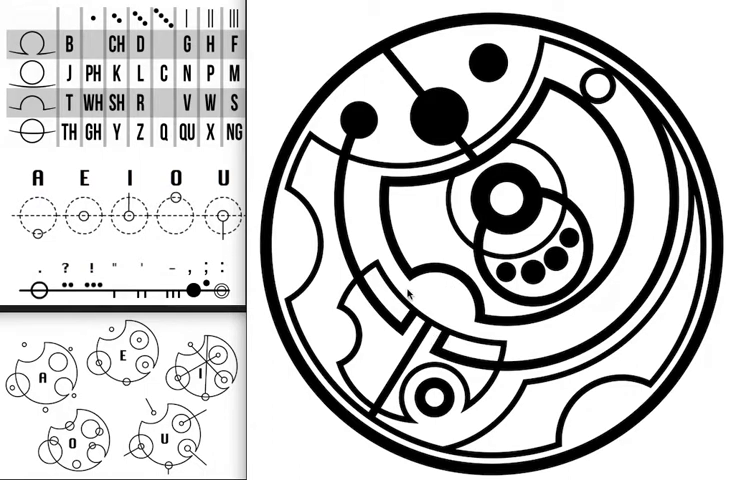
{"action": "mouse_move", "coordinate": [497, 345]}
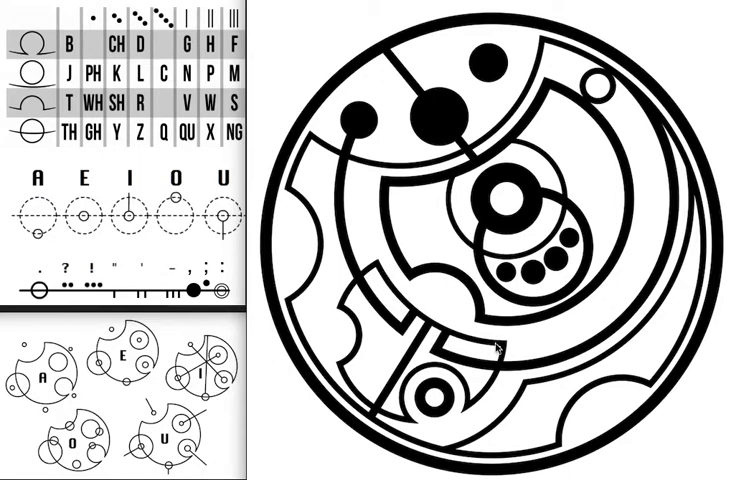
{"action": "mouse_move", "coordinate": [497, 344]}
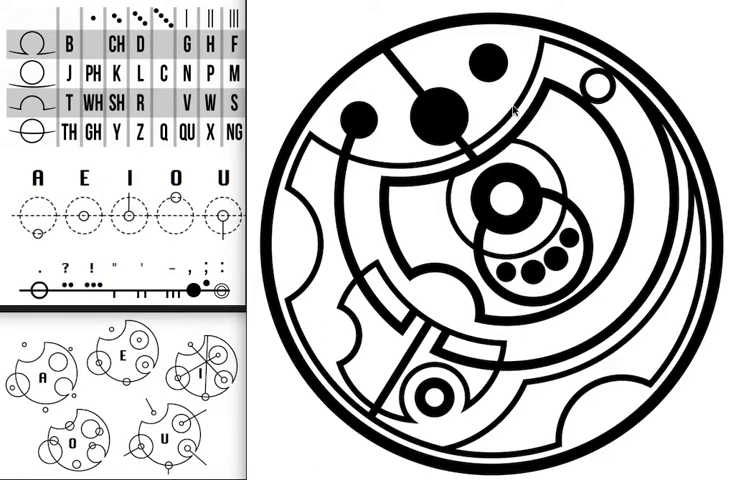
{"action": "mouse_move", "coordinate": [538, 17]}
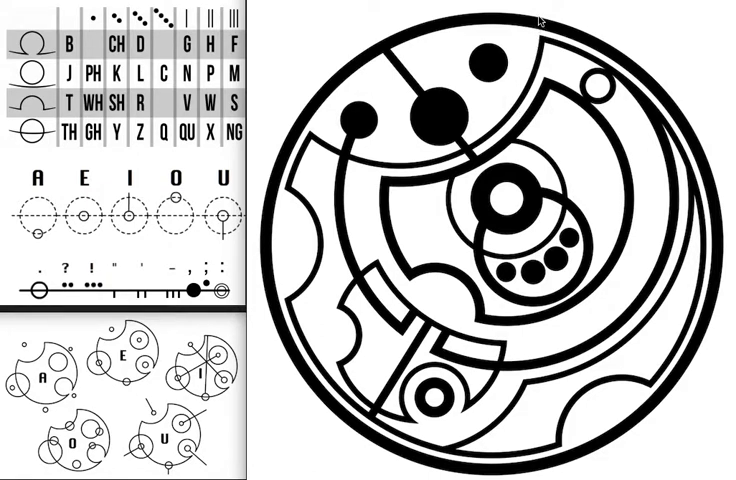
{"action": "mouse_move", "coordinate": [330, 99]}
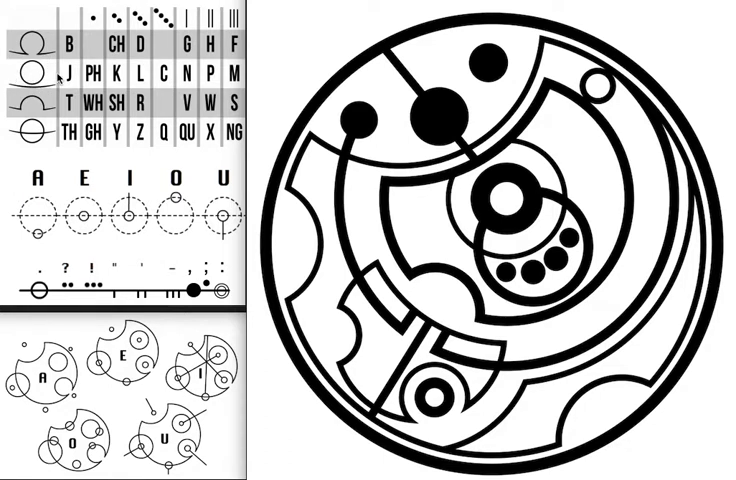
{"action": "mouse_move", "coordinate": [555, 263]}
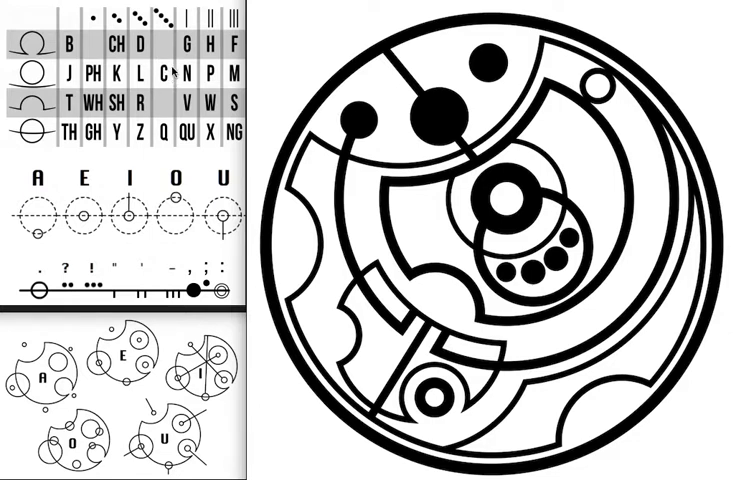
{"action": "mouse_move", "coordinate": [596, 293]}
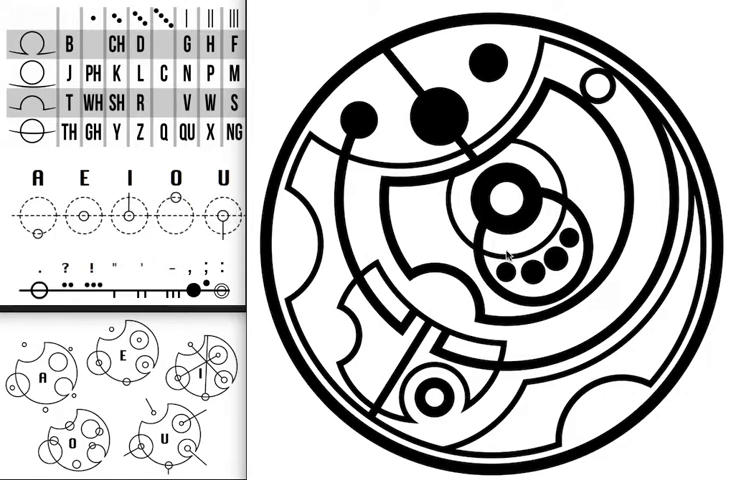
{"action": "mouse_move", "coordinate": [430, 180]}
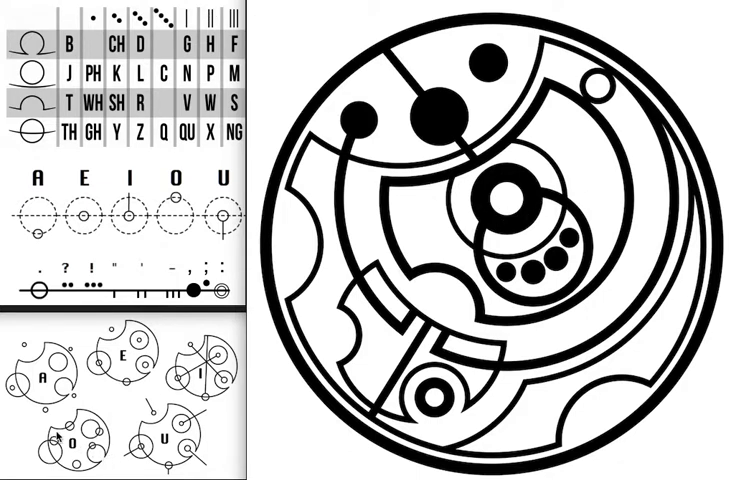
{"action": "mouse_move", "coordinate": [262, 369]}
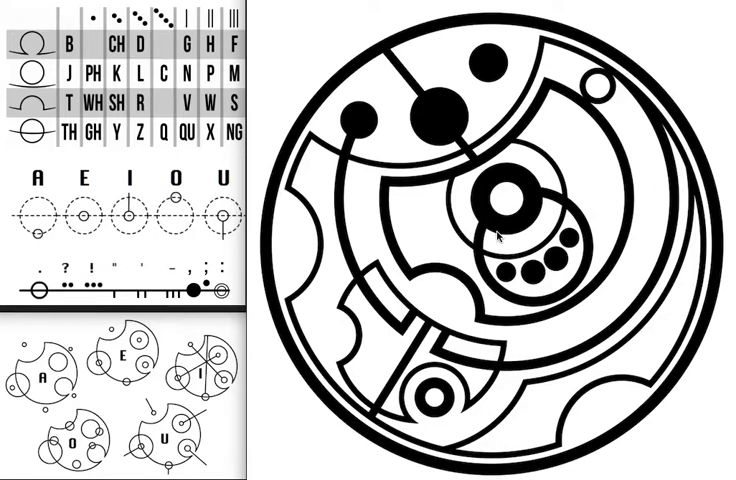
{"action": "mouse_move", "coordinate": [545, 203]}
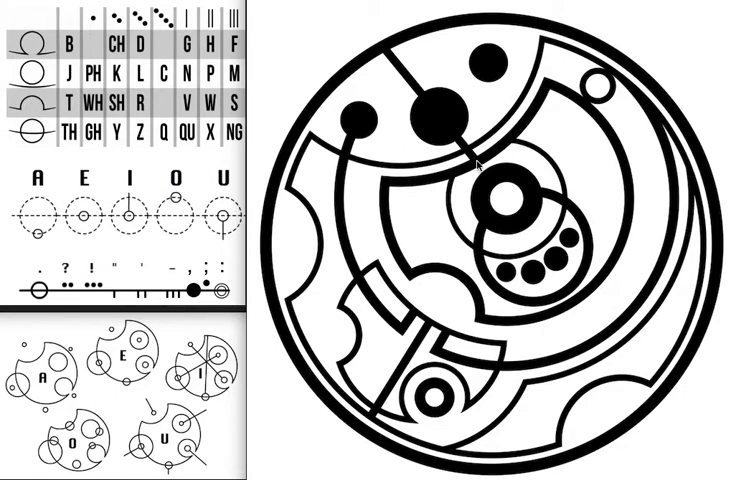
{"action": "mouse_move", "coordinate": [465, 179]}
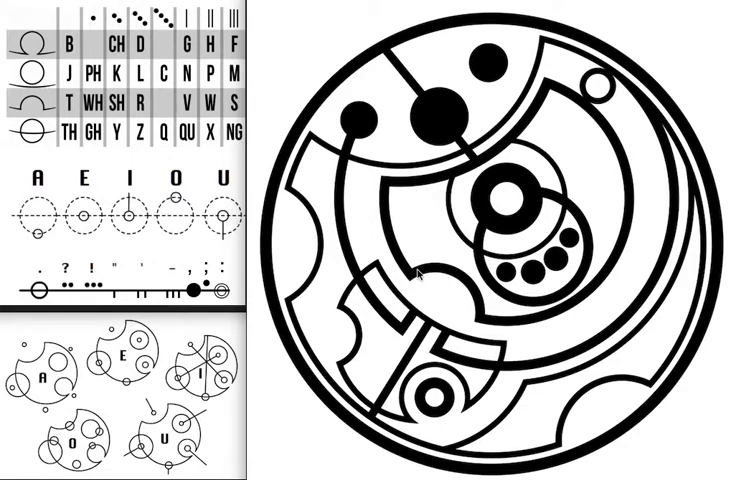
{"action": "mouse_move", "coordinate": [447, 138]}
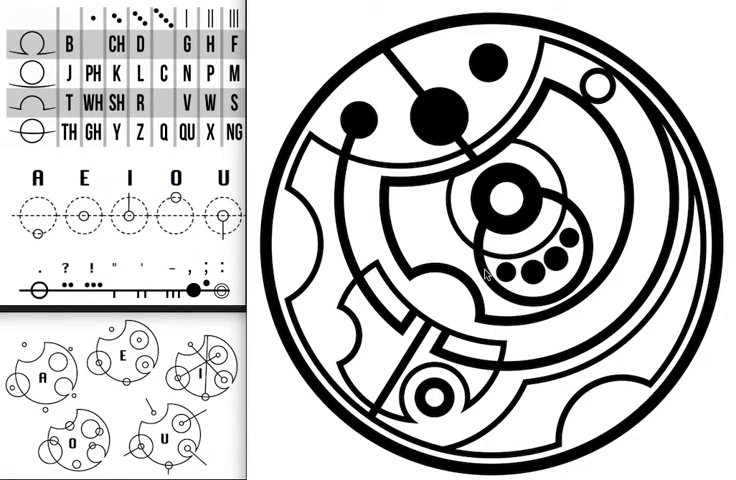
{"action": "mouse_move", "coordinate": [613, 213]}
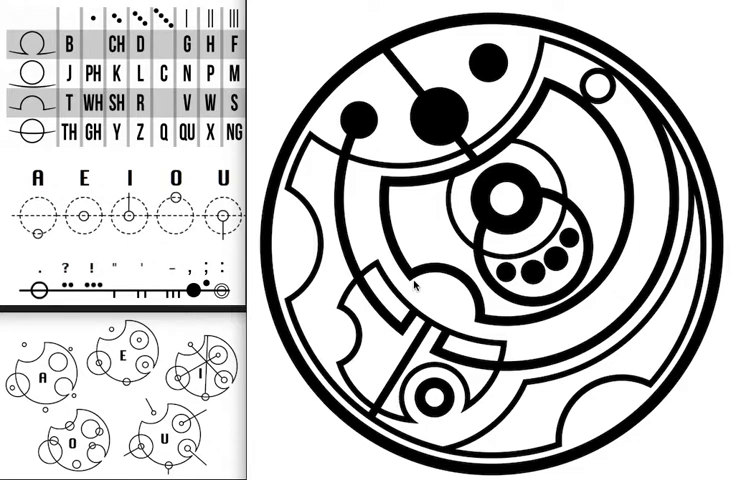
{"action": "mouse_move", "coordinate": [562, 384]}
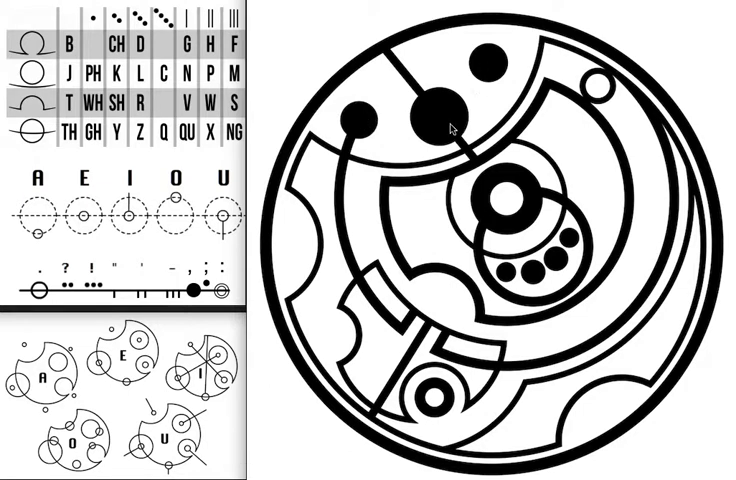
{"action": "mouse_move", "coordinate": [590, 421]}
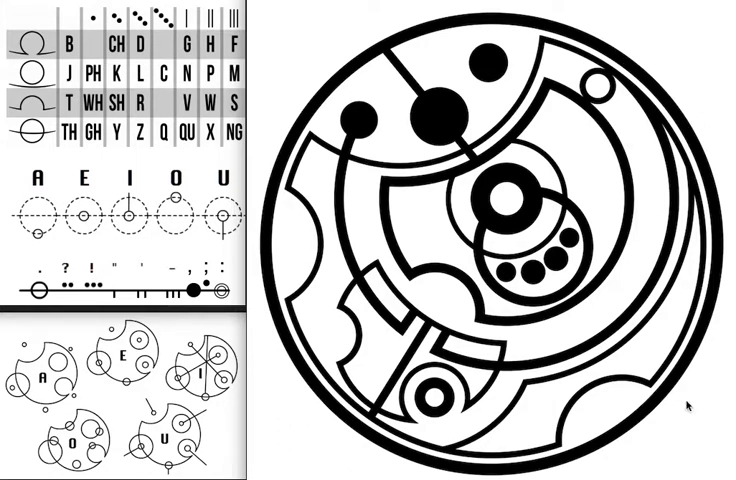
{"action": "mouse_move", "coordinate": [365, 155]}
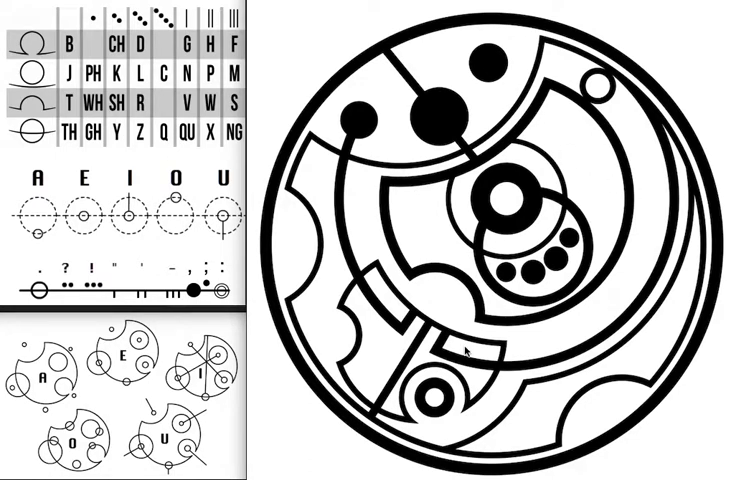
{"action": "mouse_move", "coordinate": [469, 411]}
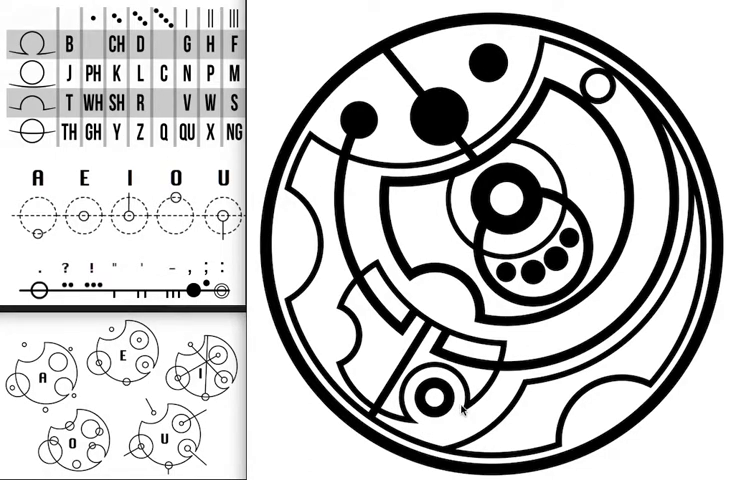
{"action": "mouse_move", "coordinate": [378, 197]}
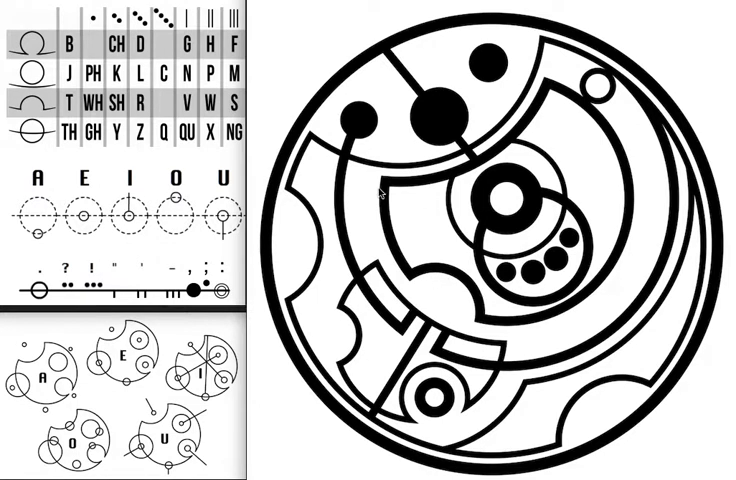